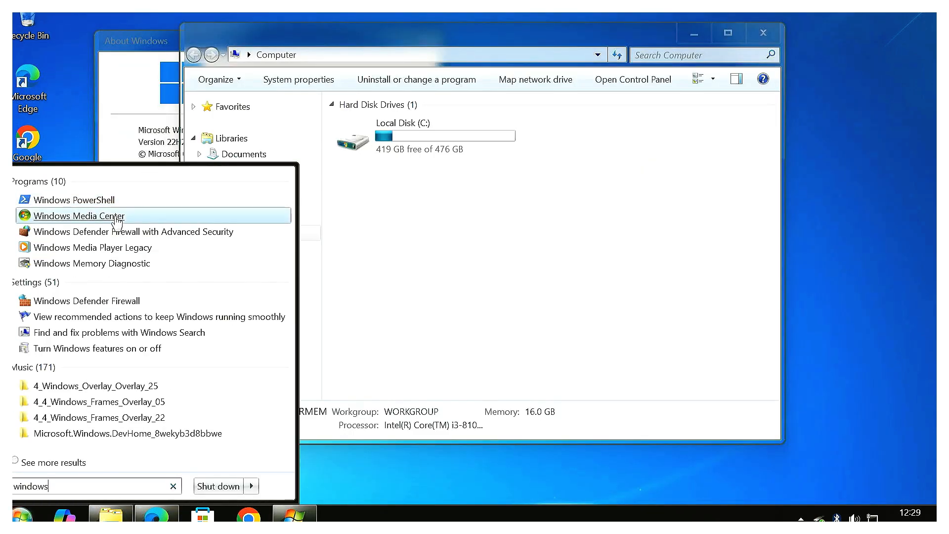
# - Launch Windows Media Center's Video Library and play the first video
pyautogui.click(78, 215)
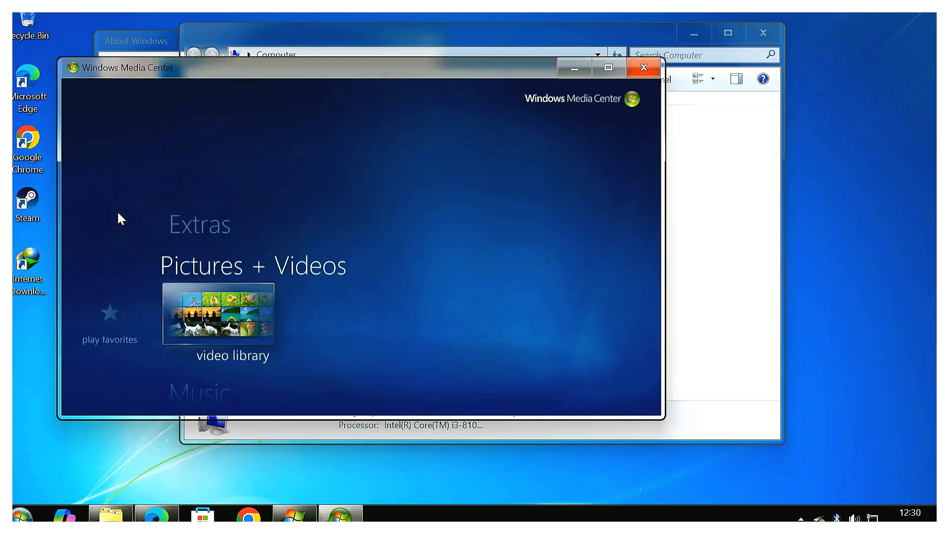
pyautogui.click(218, 313)
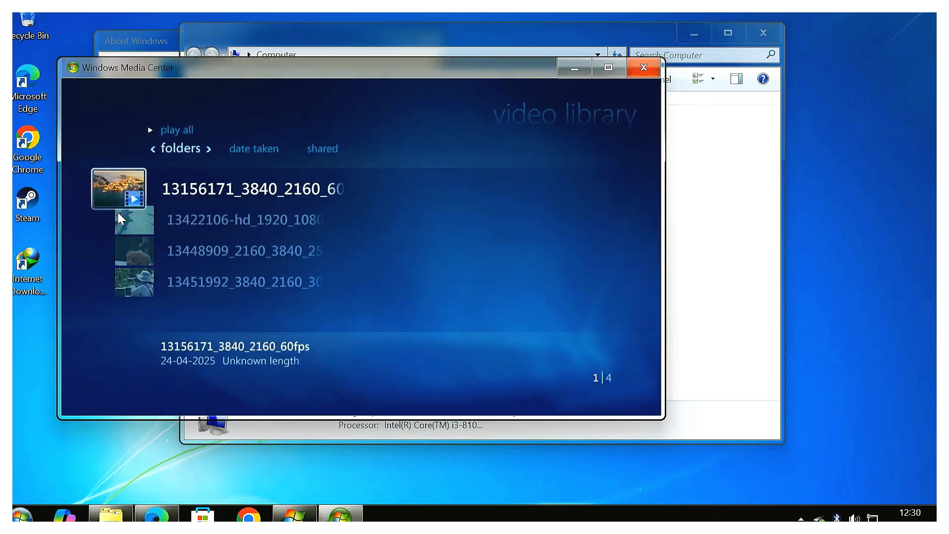
pyautogui.click(642, 67)
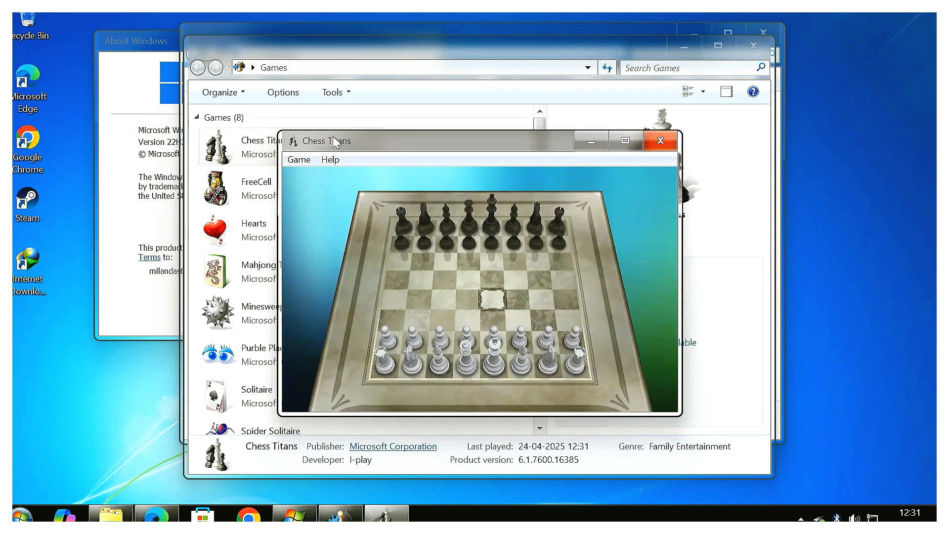
# - Add the All CPU Meter and Clock gadgets to the desktop
pyautogui.click(660, 140)
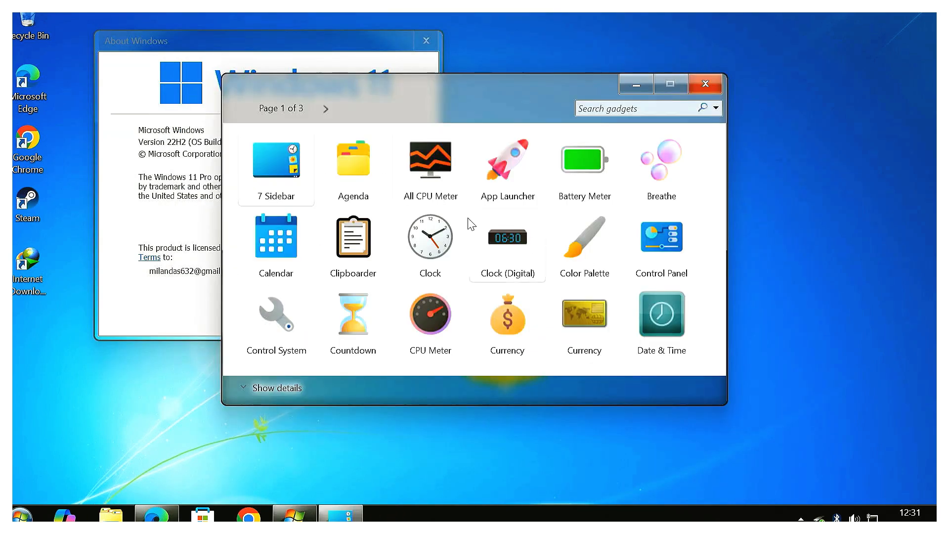
pyautogui.doubleClick(429, 160)
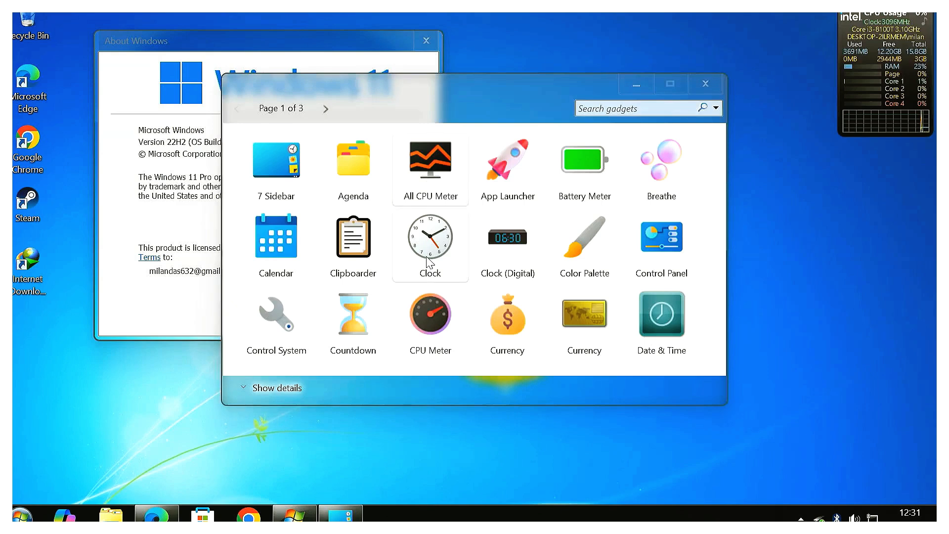
pyautogui.click(325, 108)
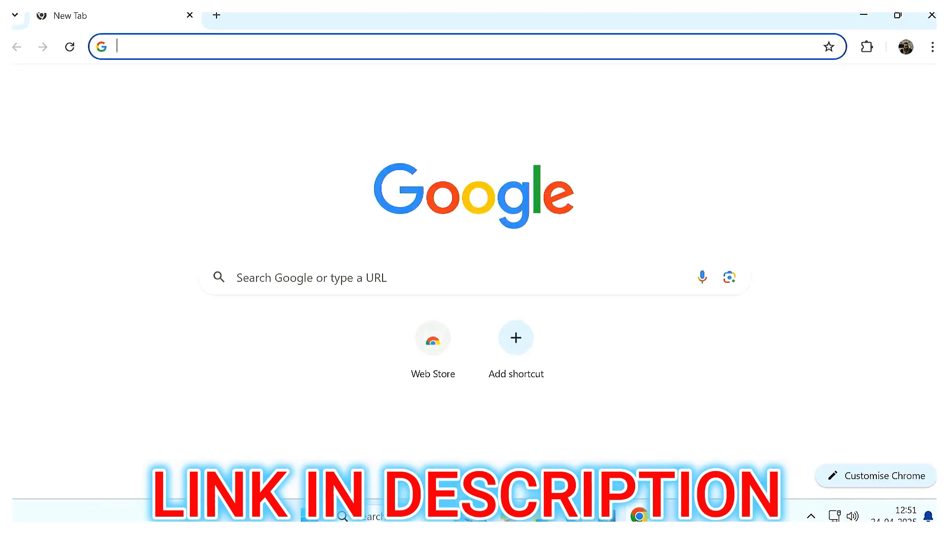
# - Search 'revert8plus' and download r8p.exe from the GitHub Build 1144 release
pyautogui.write('revert8plus')
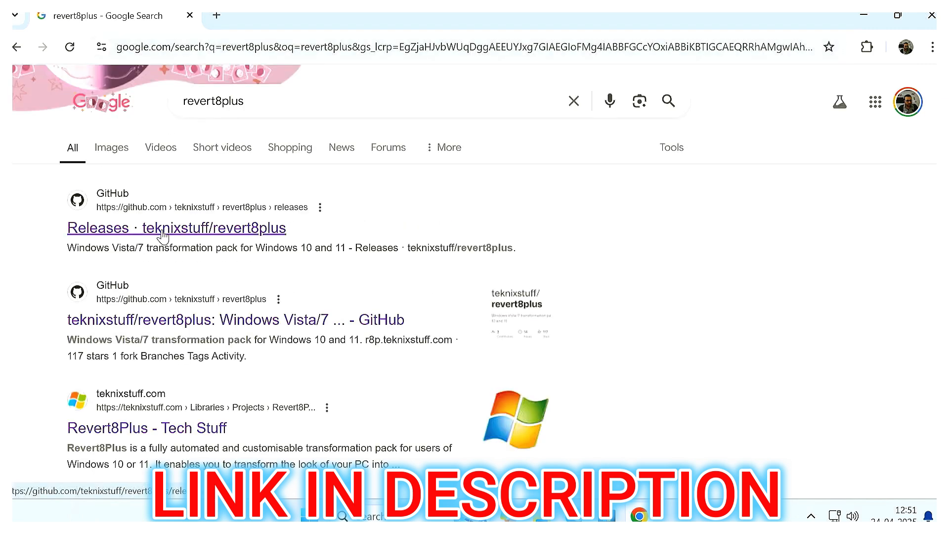
pyautogui.click(176, 227)
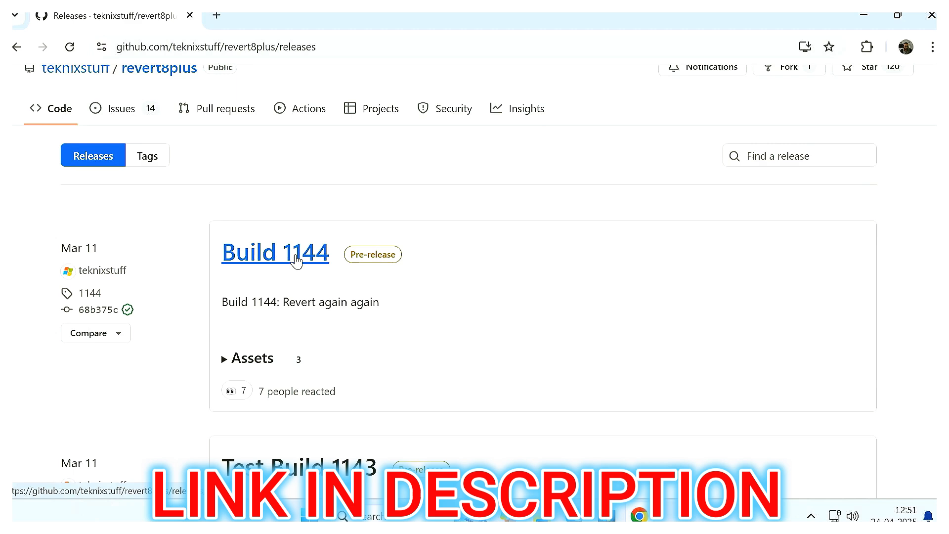
pyautogui.click(274, 253)
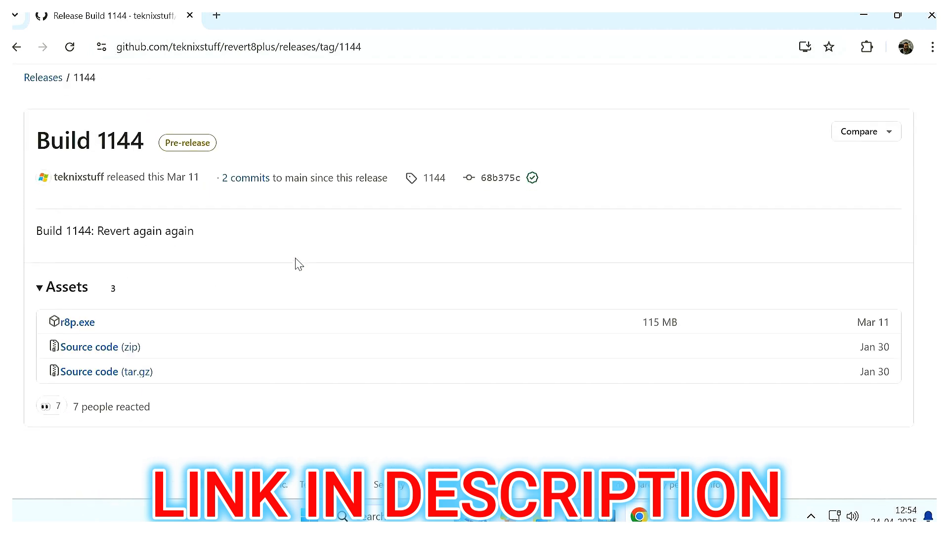
pyautogui.moveTo(83, 330)
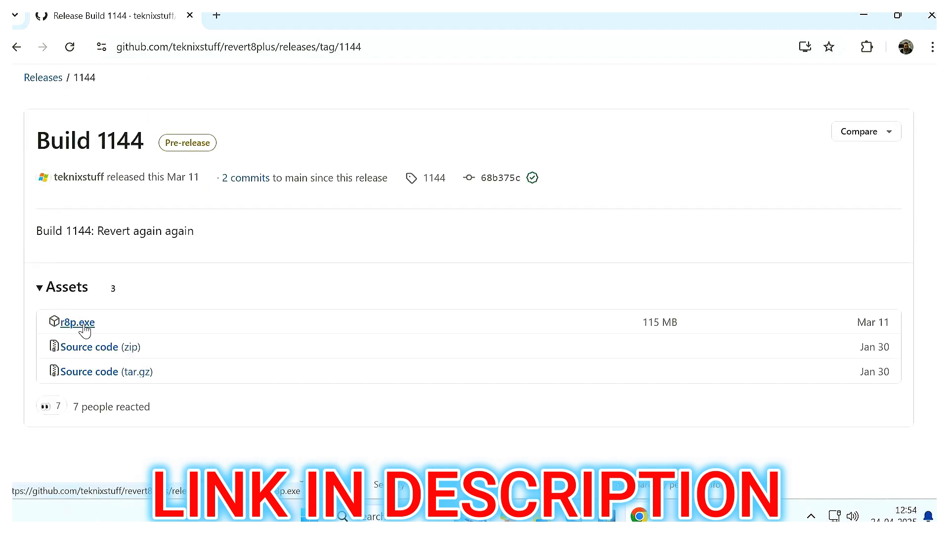
pyautogui.click(76, 322)
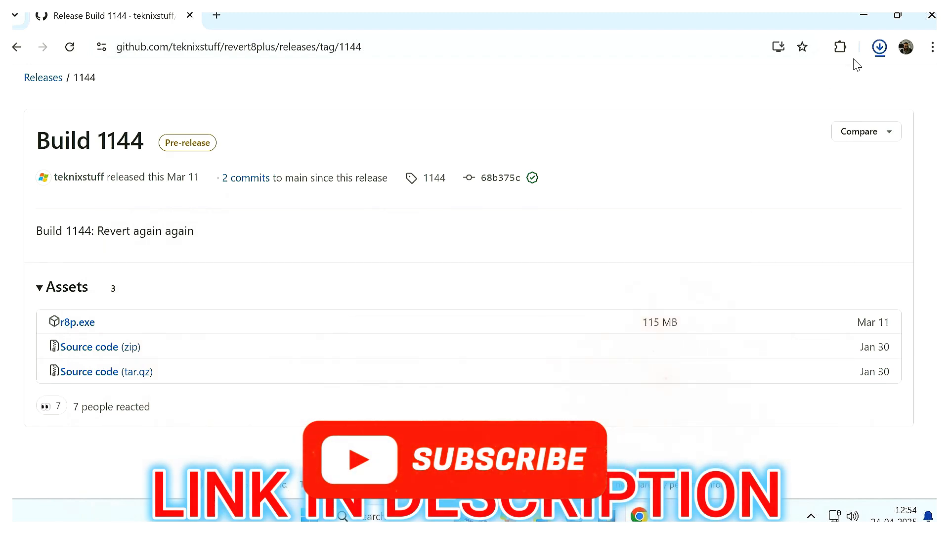
pyautogui.click(879, 47)
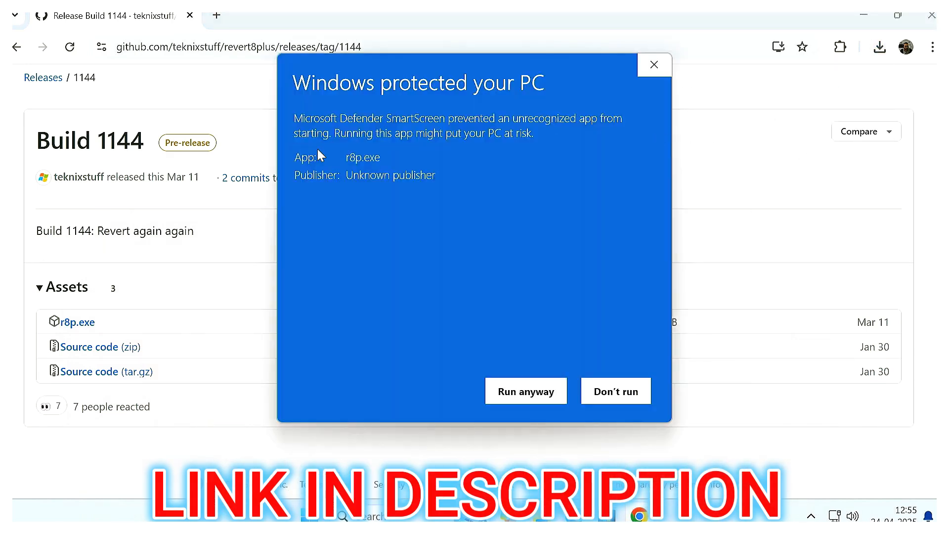
# - Run the installer past SmartScreen and User Account Control, then pass the welcome screen
pyautogui.click(526, 390)
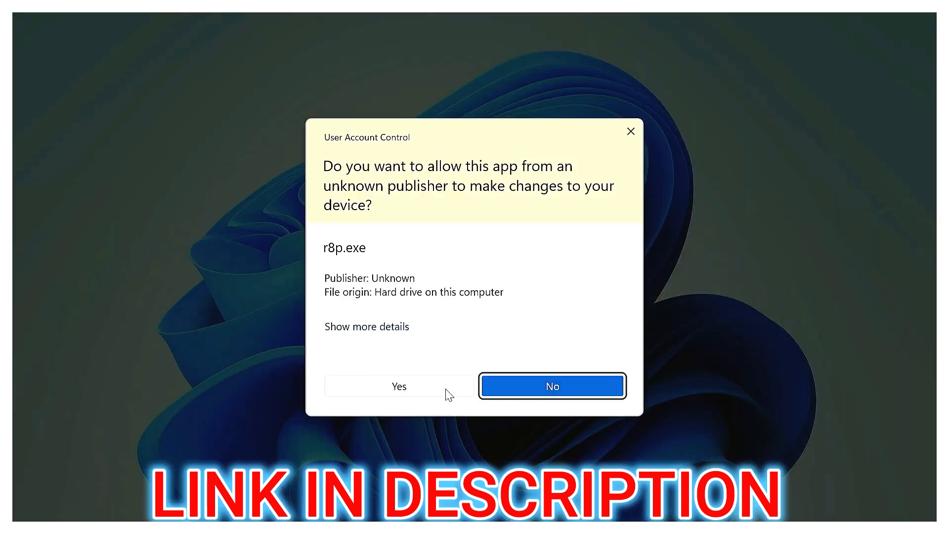
pyautogui.click(398, 385)
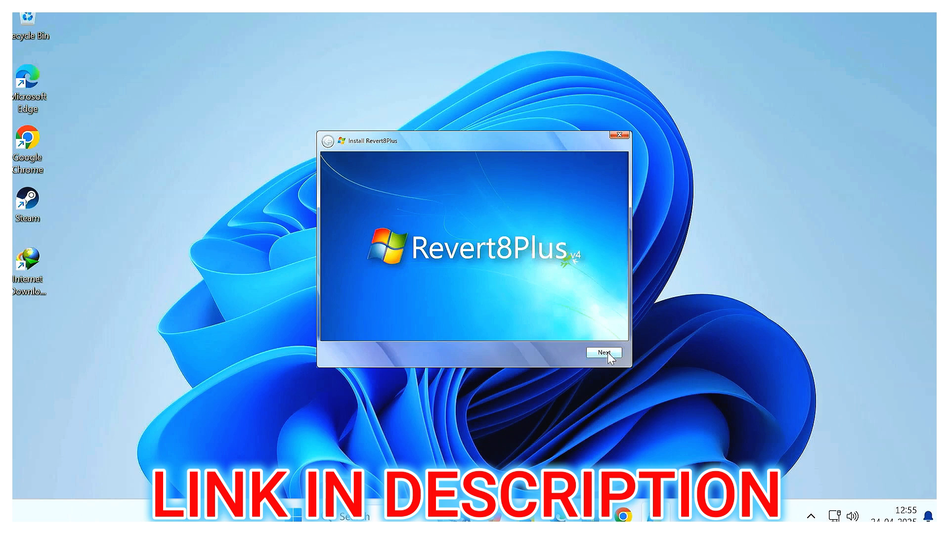
pyautogui.click(602, 352)
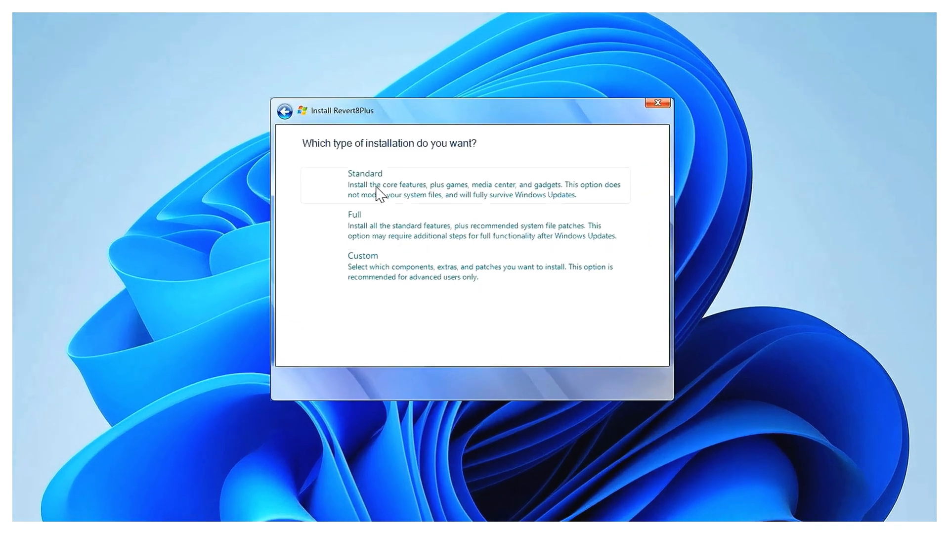
pyautogui.moveTo(444, 248)
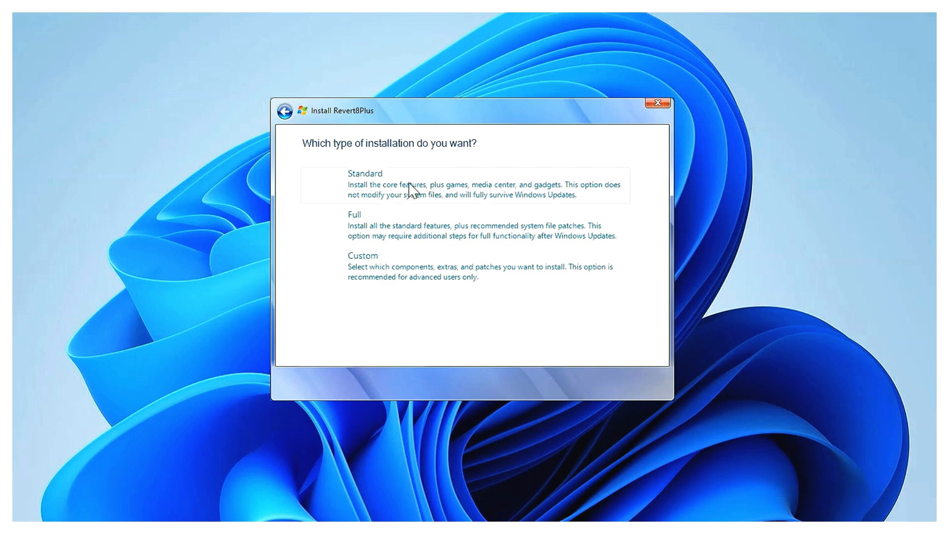
pyautogui.moveTo(339, 192)
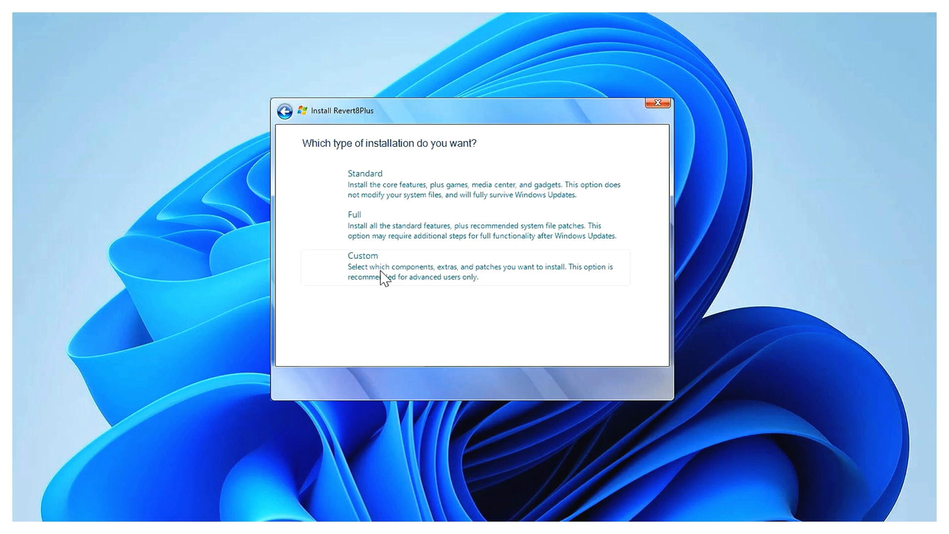
pyautogui.moveTo(495, 287)
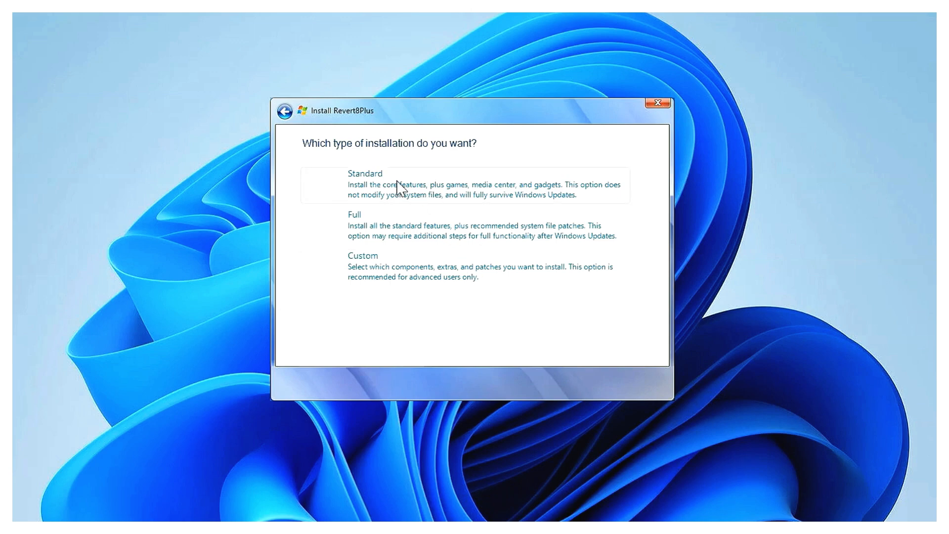
# - Select the Standard installation type in the Revert8Plus installer
pyautogui.click(365, 173)
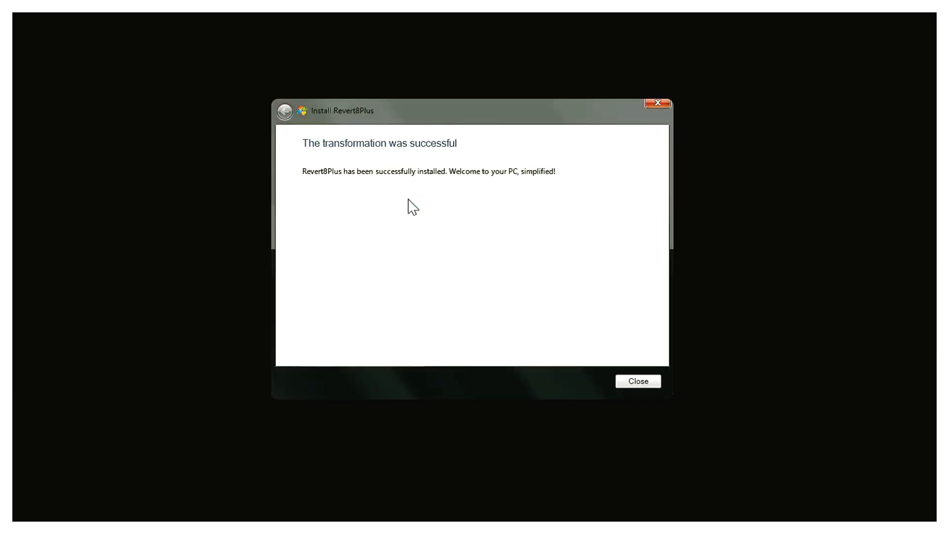
# - Close the Revert8Plus success screen to reveal the Windows 7-style desktop
pyautogui.click(637, 381)
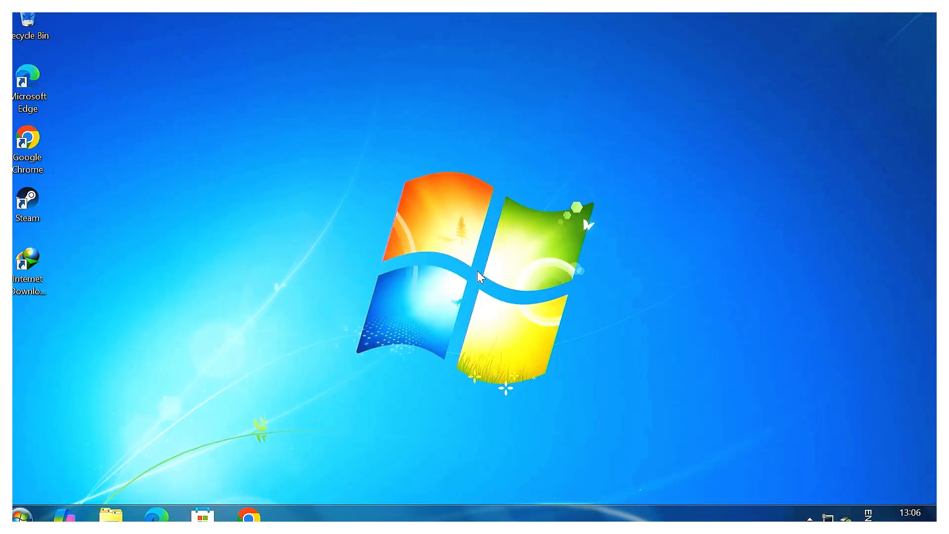
# - Open Microsoft Store and Computer from the taskbar, then open Games from Start
pyautogui.click(202, 515)
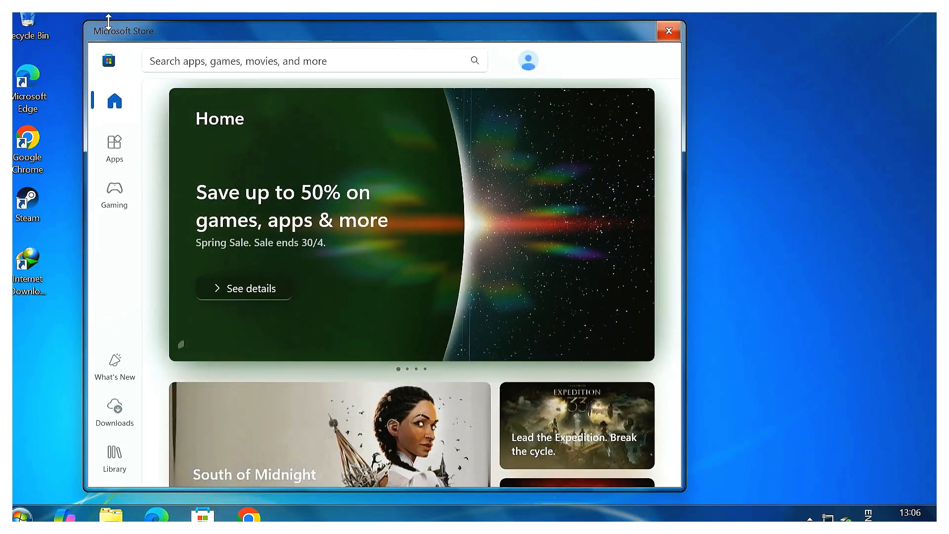
pyautogui.click(110, 515)
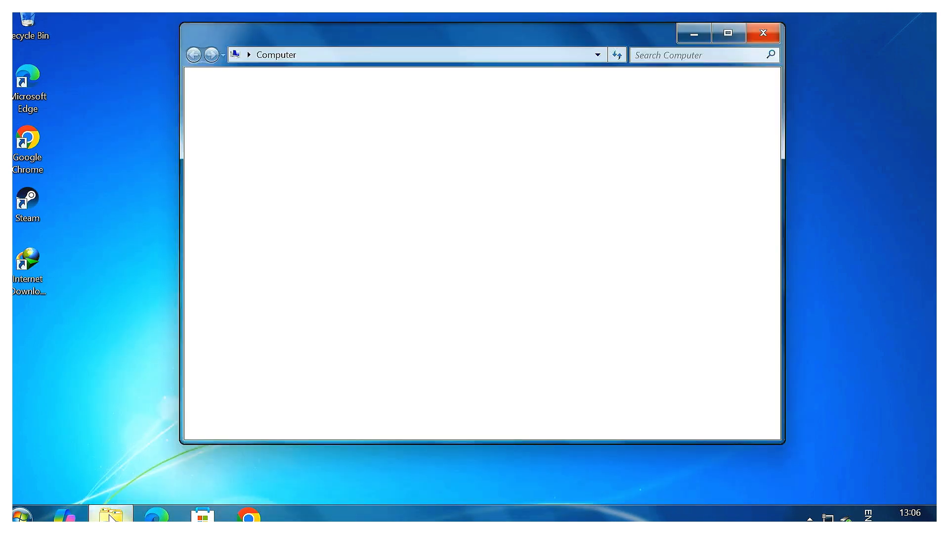
pyautogui.click(236, 185)
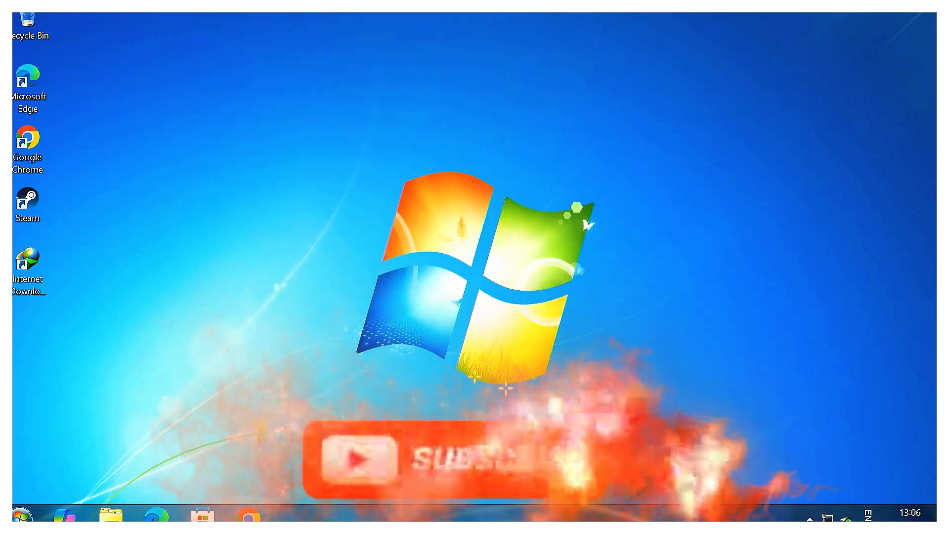
pyautogui.click(18, 518)
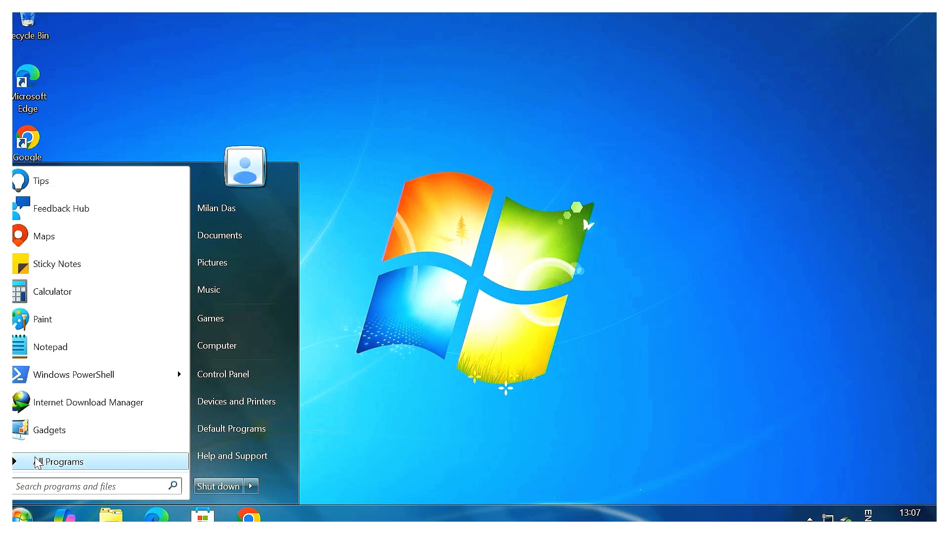
pyautogui.click(210, 317)
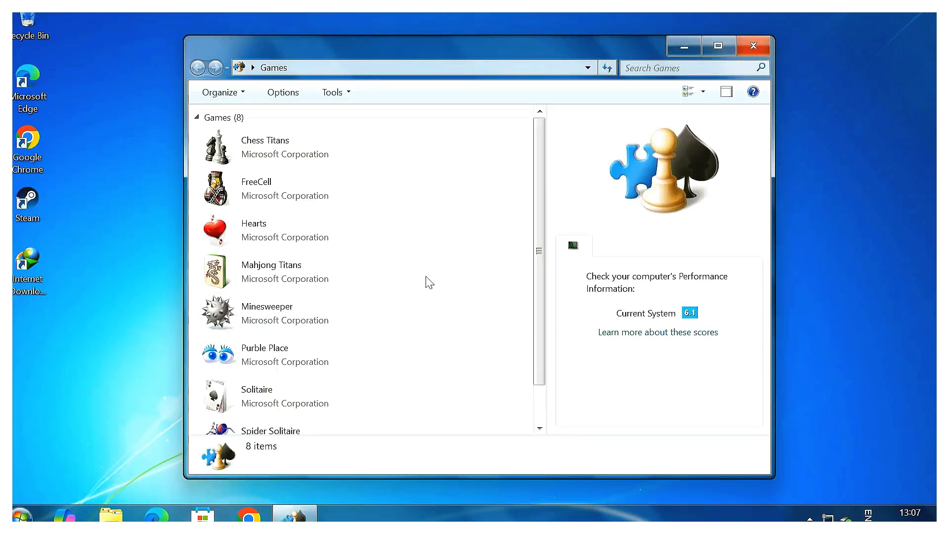
pyautogui.moveTo(322, 176)
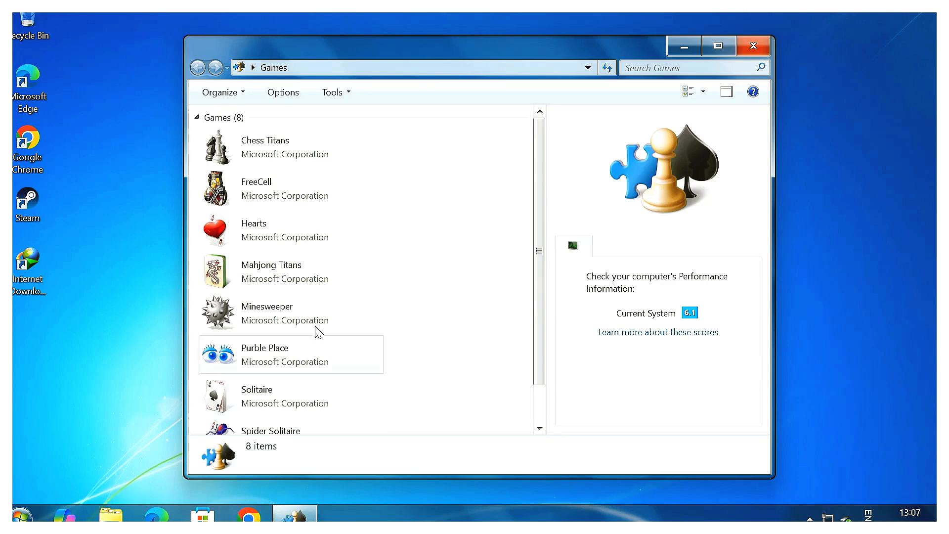
# - Launch and close Chess Titans, then close the Games window
pyautogui.doubleClick(264, 140)
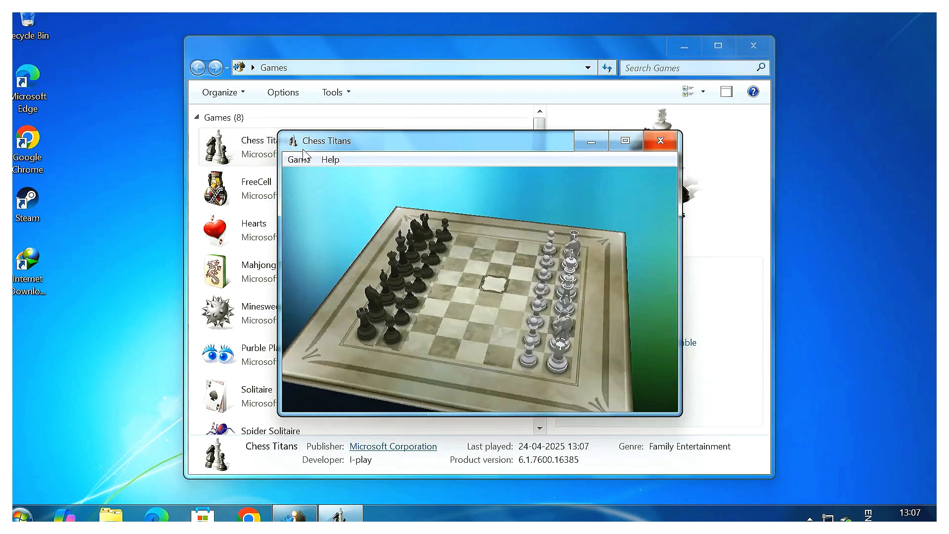
pyautogui.click(660, 140)
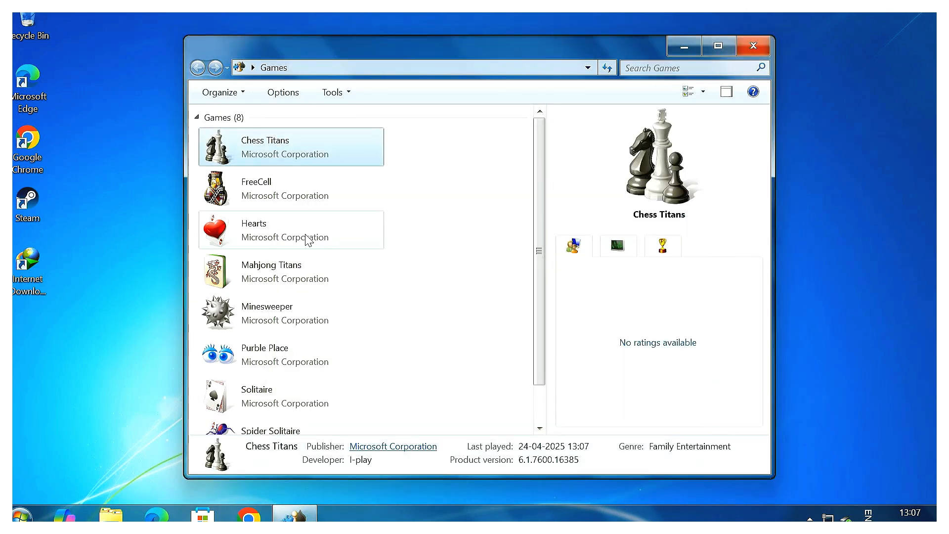
pyautogui.doubleClick(253, 223)
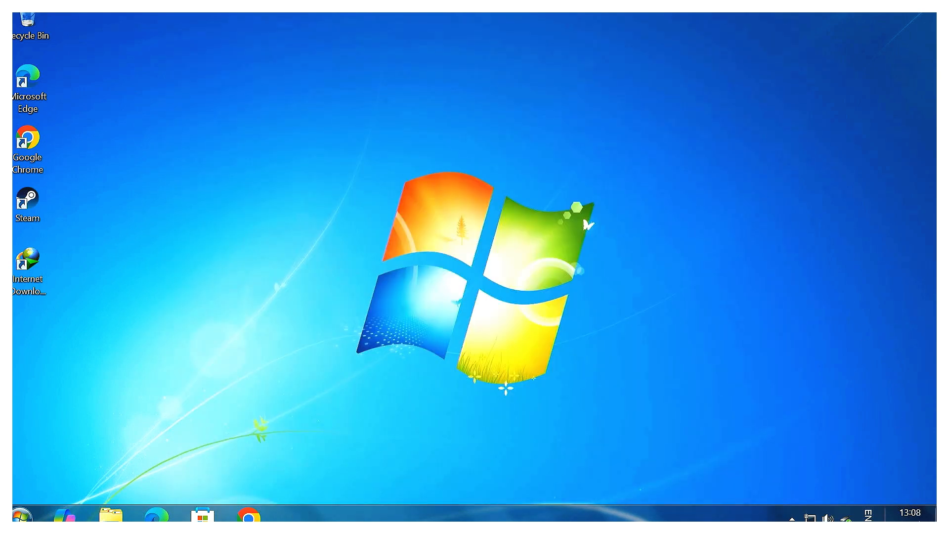
# - Open the Notification Area Icons settings from the taskbar tray
pyautogui.click(831, 517)
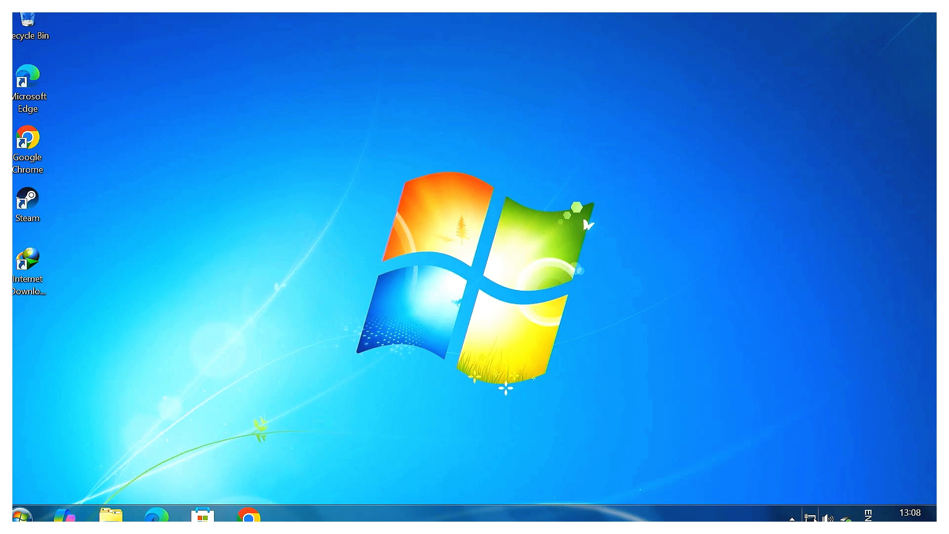
pyautogui.moveTo(791, 517)
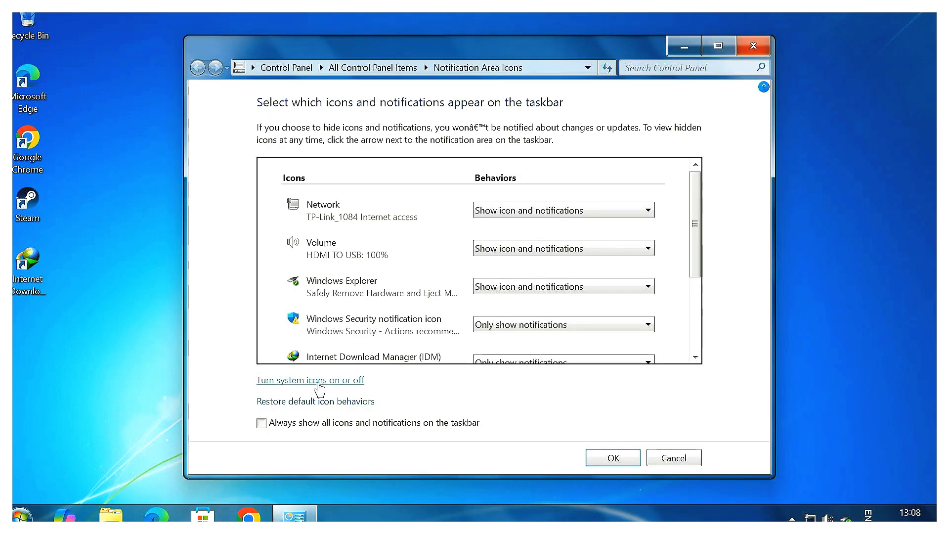
# - Scroll through the 'Turn system icons on or off' list, then close it
pyautogui.click(310, 379)
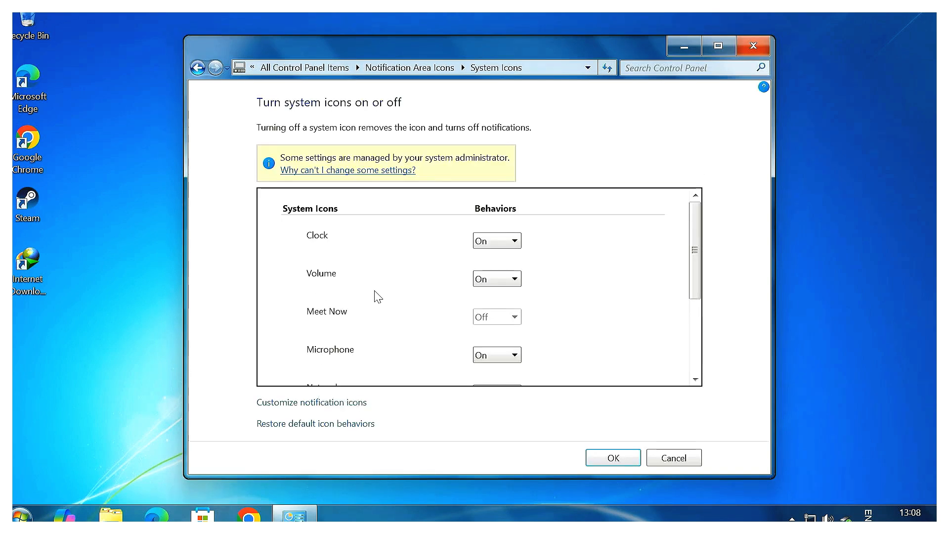
pyautogui.scroll(-3)
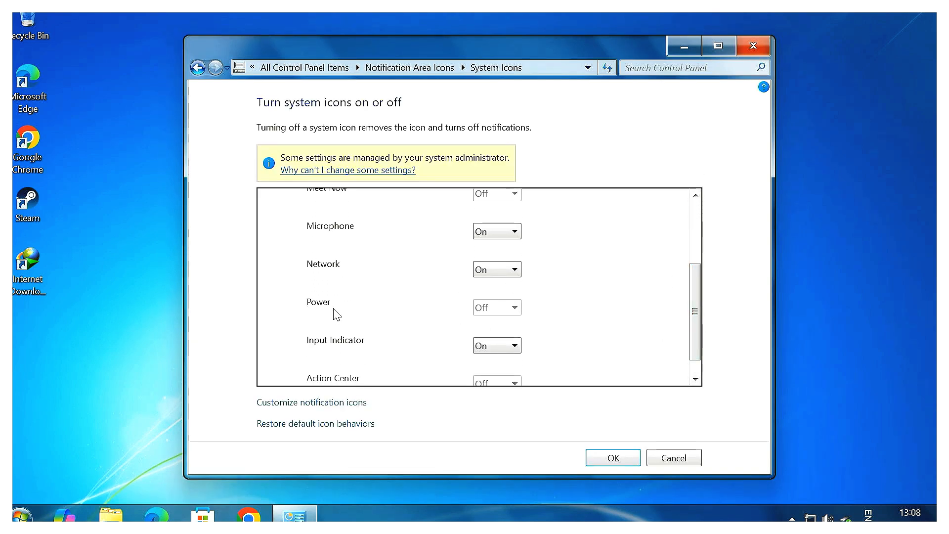
pyautogui.moveTo(521, 321)
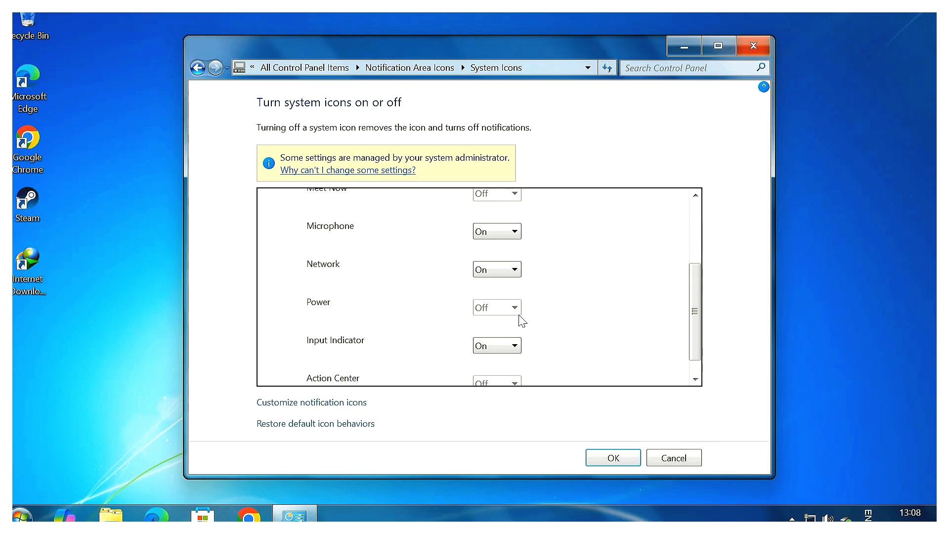
pyautogui.scroll(-3)
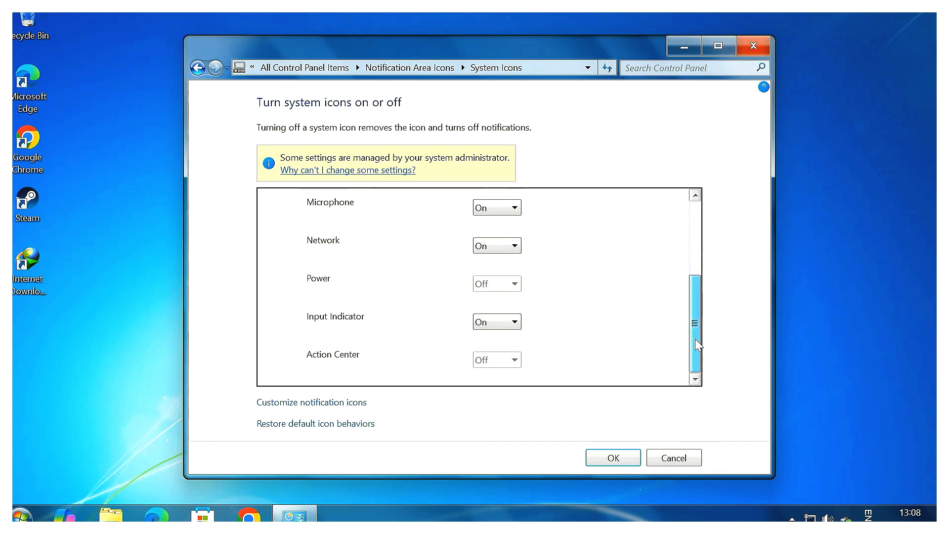
pyautogui.click(12, 514)
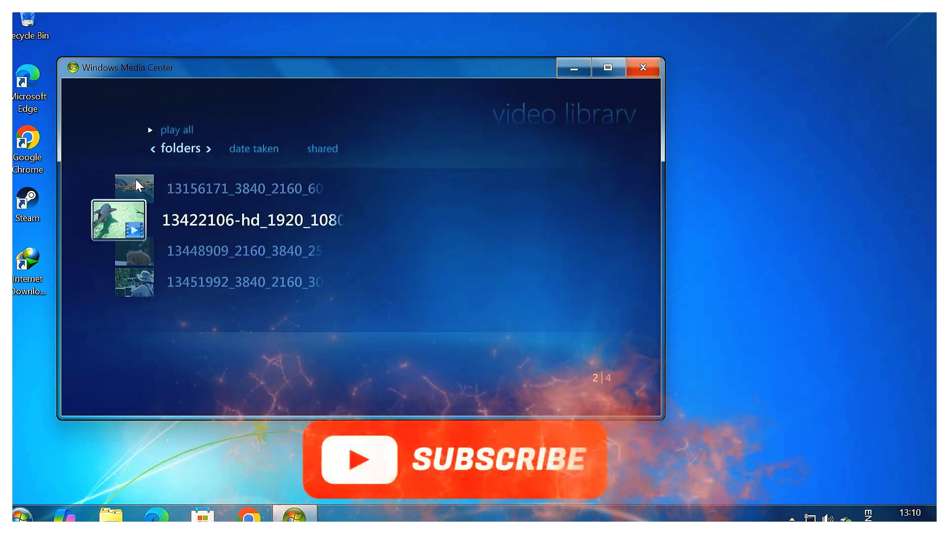
# - Close Windows Media Center's video library
pyautogui.click(642, 67)
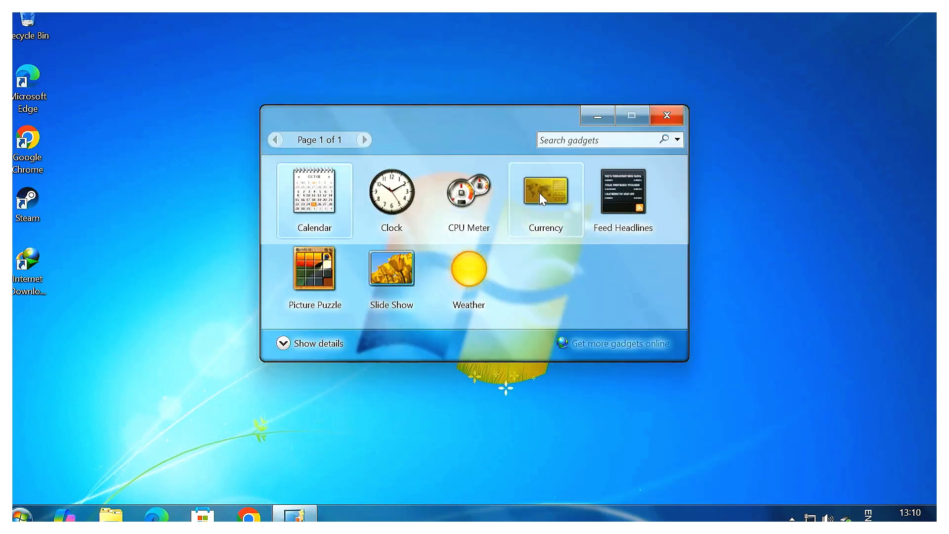
# - Add the Slide Show gadget to the desktop from its context menu
pyautogui.rightClick(391, 267)
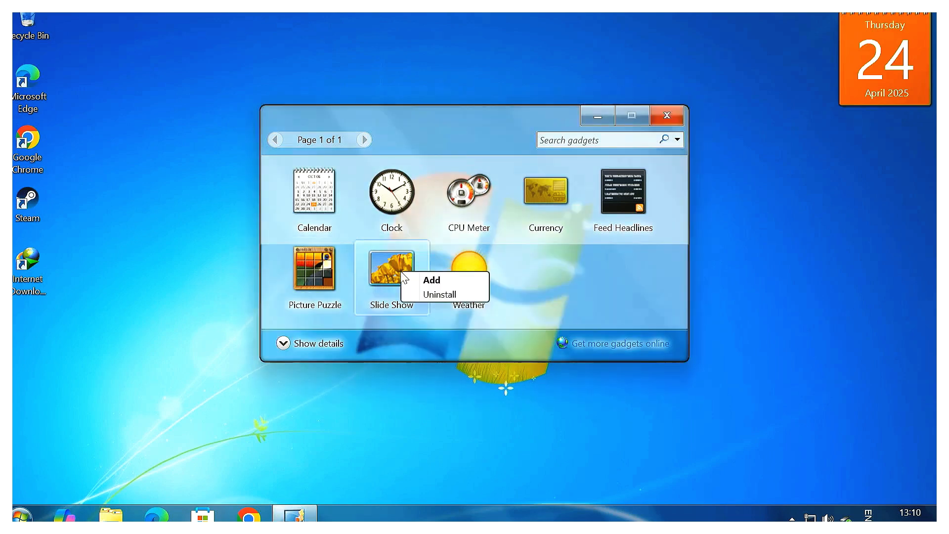
pyautogui.click(431, 280)
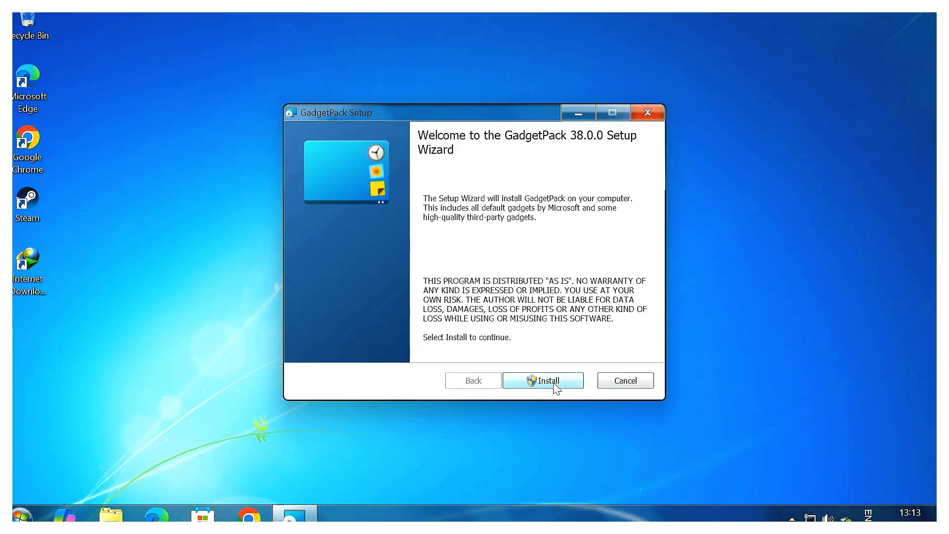
# - Install GadgetPack and add the Clock, Weather and All CPU Meter gadgets
pyautogui.click(542, 380)
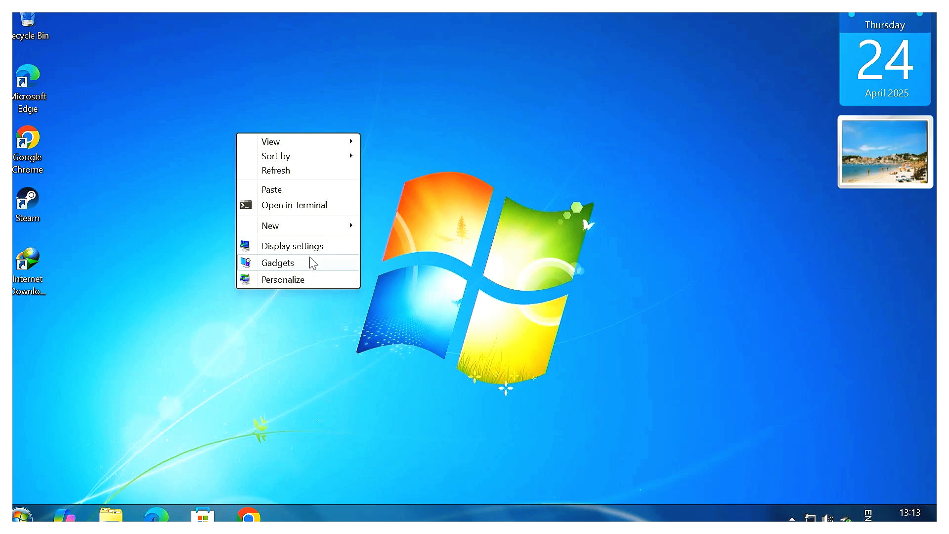
pyautogui.click(278, 262)
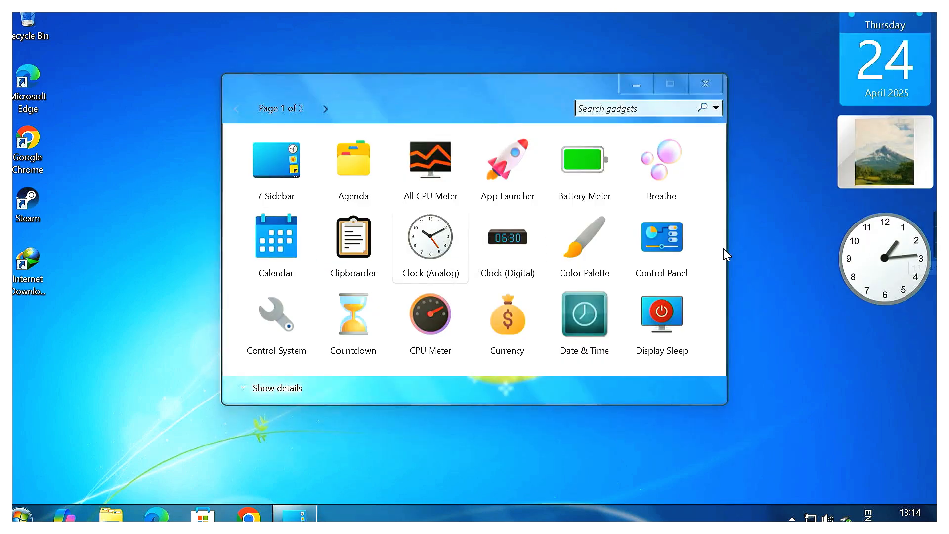
pyautogui.click(325, 108)
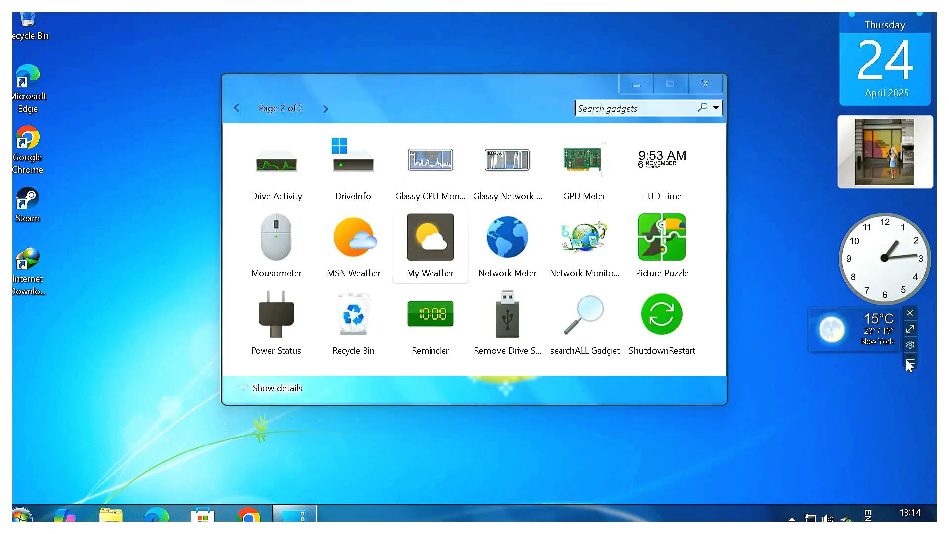
pyautogui.click(237, 109)
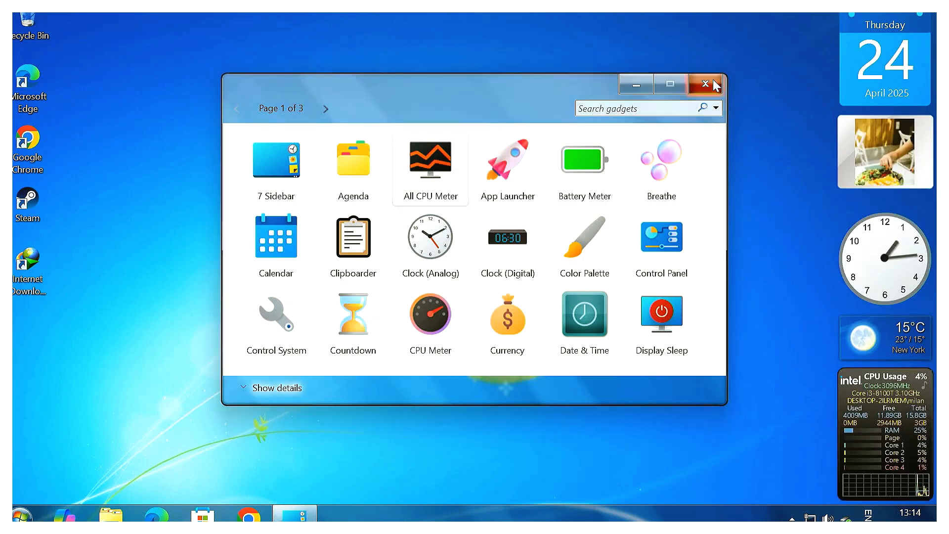
pyautogui.click(705, 83)
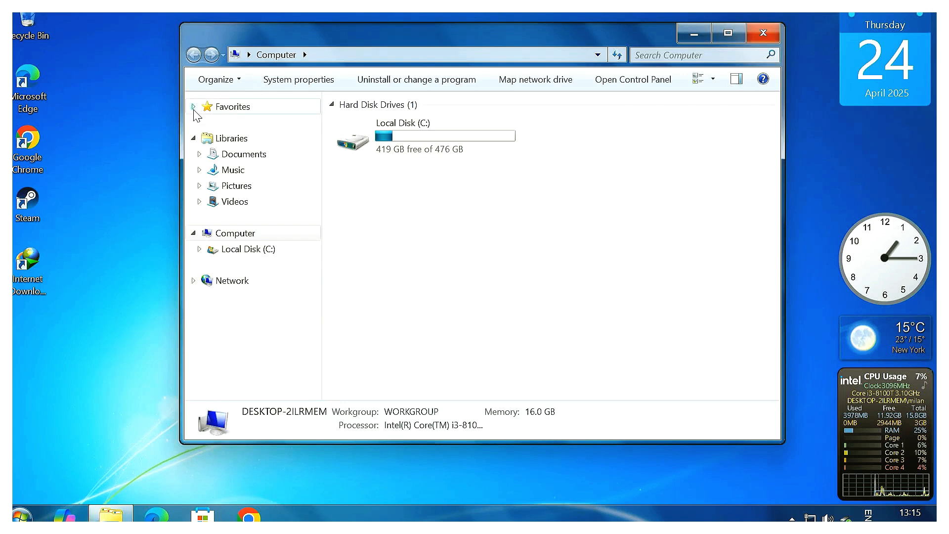
# - Launch r8p from the Downloads folder and approve the User Account Control prompt
pyautogui.click(242, 138)
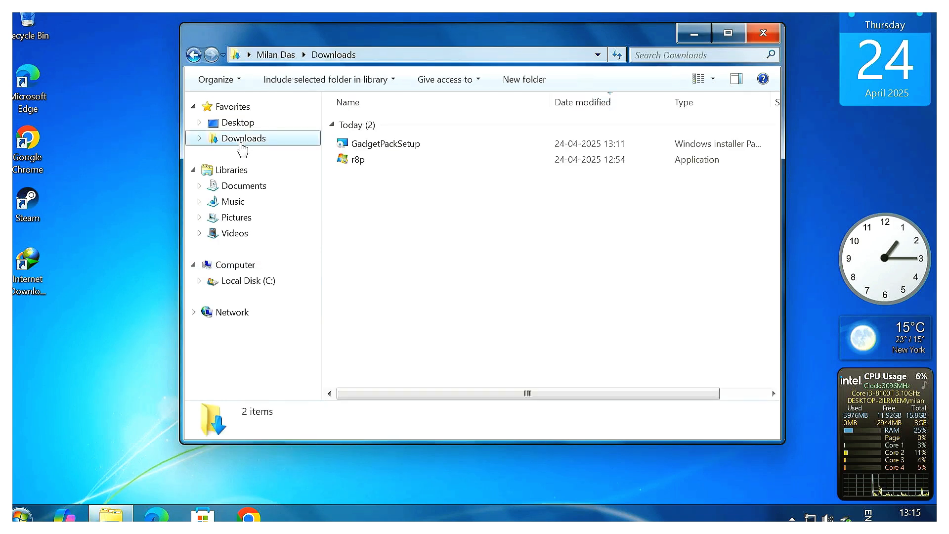
pyautogui.click(359, 159)
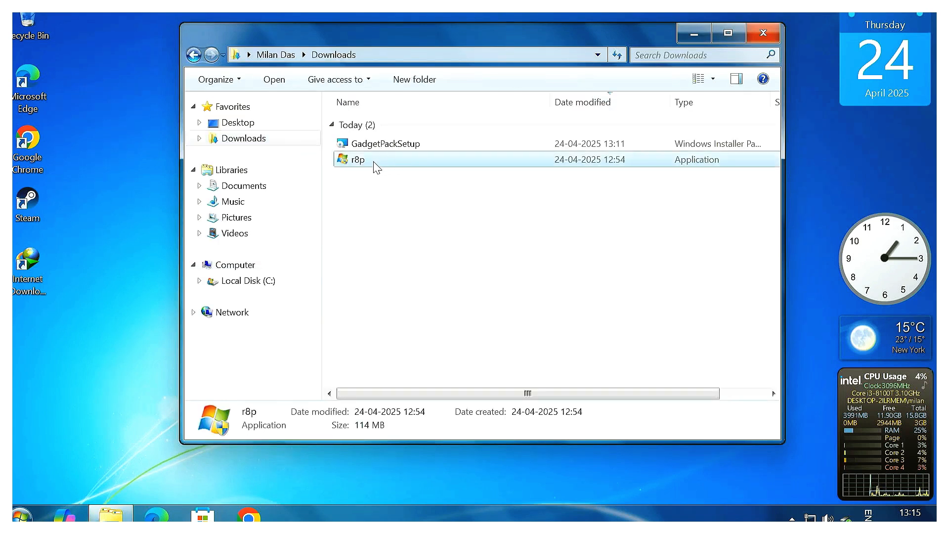
pyautogui.doubleClick(359, 159)
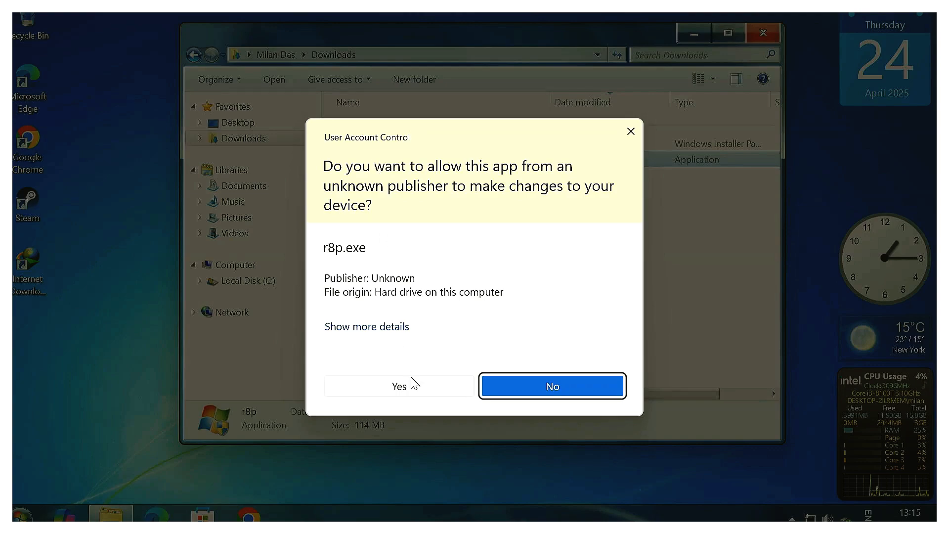
pyautogui.click(398, 386)
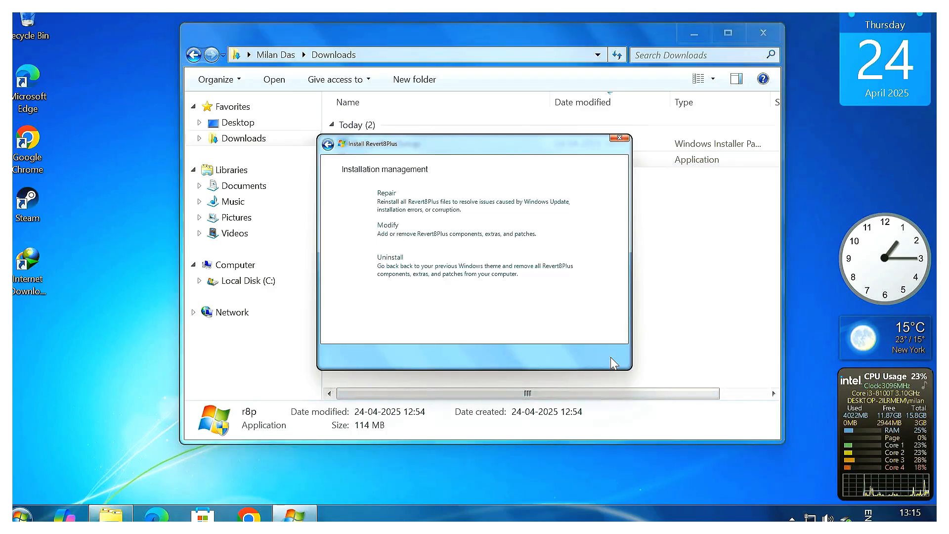
pyautogui.moveTo(405, 270)
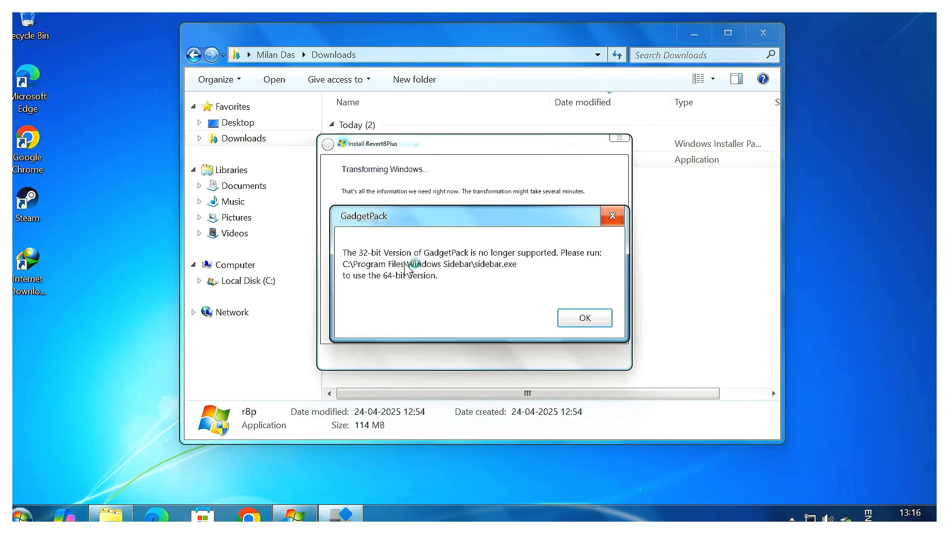
# - Dismiss the GadgetPack 32-bit warning so the Revert8Plus uninstall proceeds
pyautogui.click(583, 318)
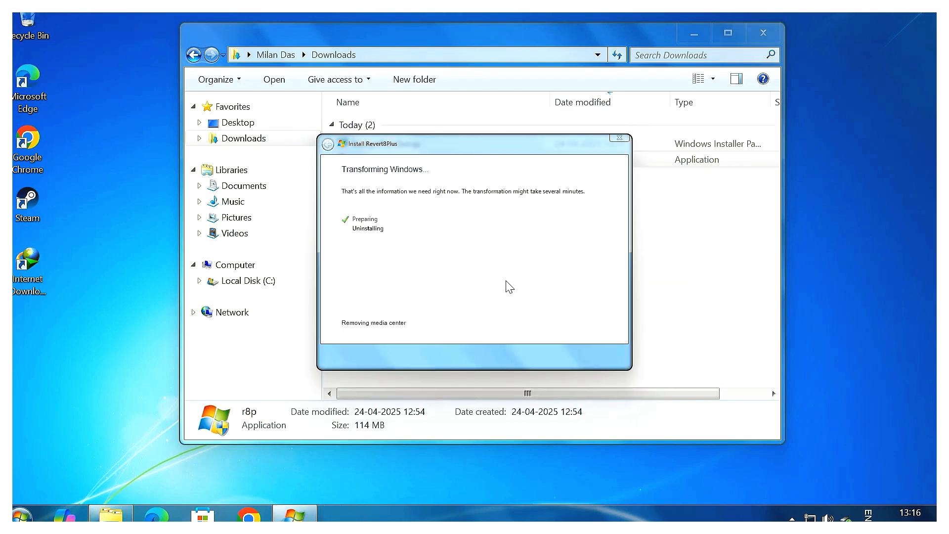